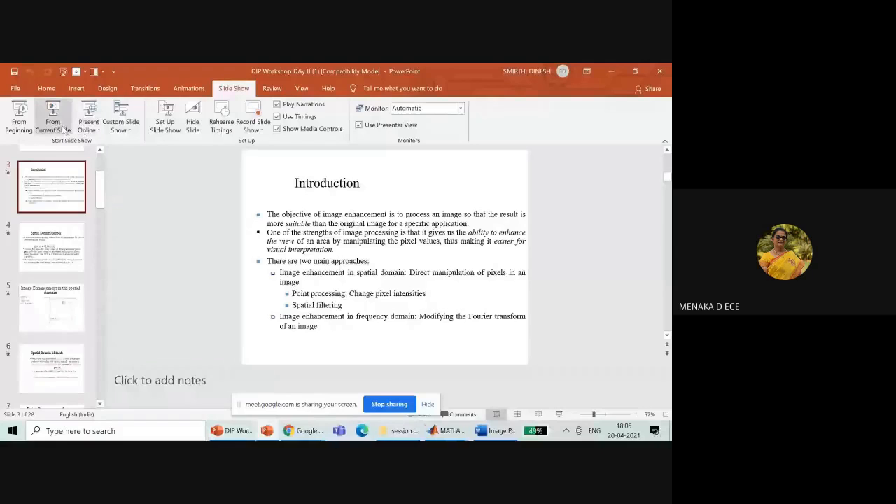
Start the slide show from the current Introduction slide.
{"action": "left_click", "coordinate": [53, 118]}
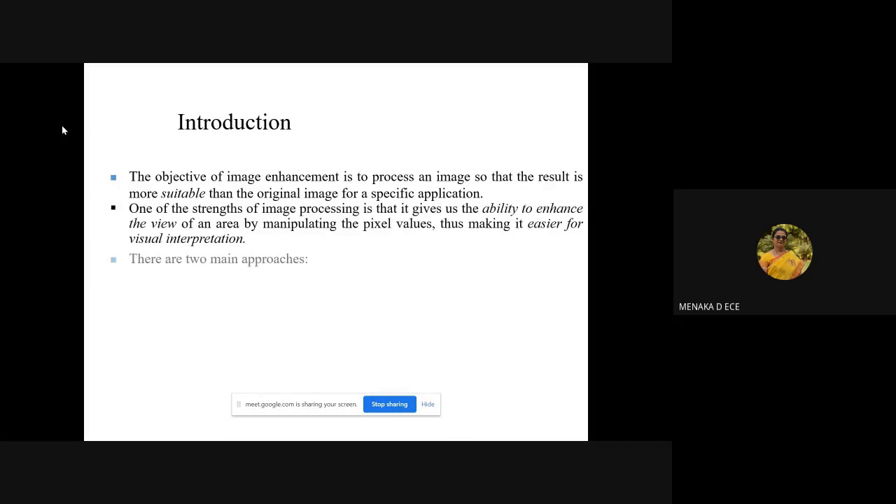
Advance the show to the Spatial Domain Methods slide on mask processing.
{"action": "key", "text": "right"}
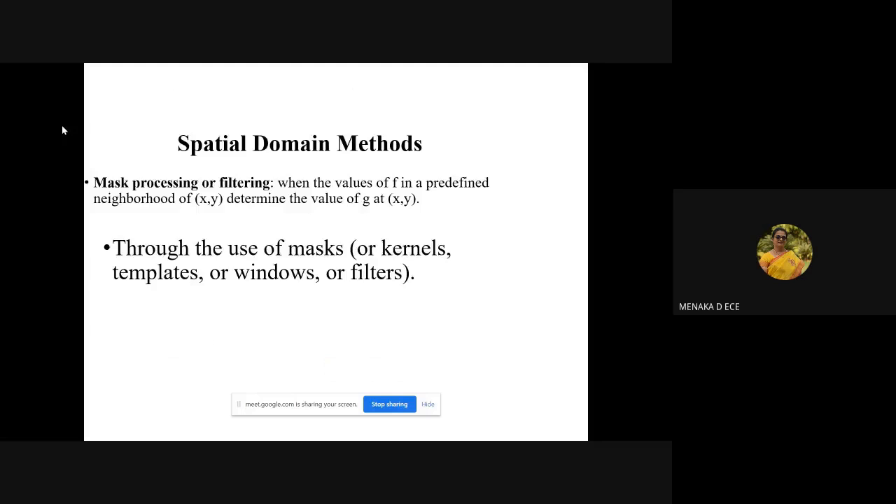
Advance to the Some Simple Intensity Transformations slide.
{"action": "key", "text": "Right"}
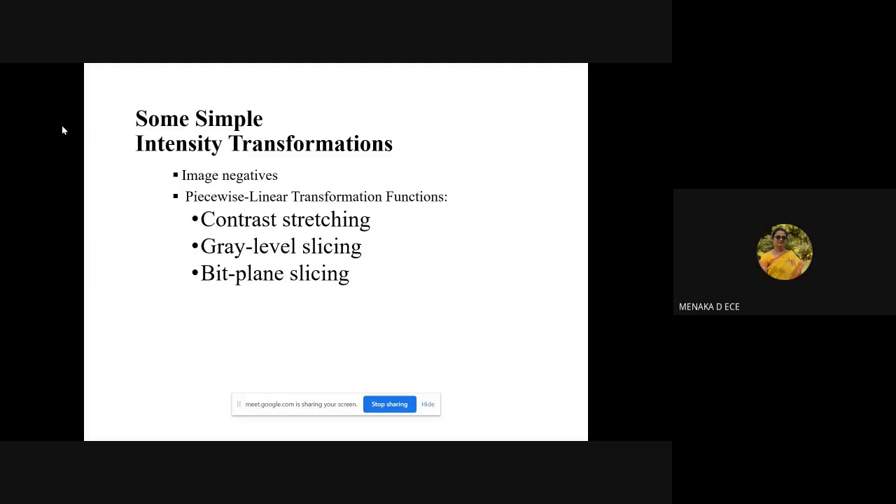
Advance through Log Transformations to the Power-Law Transformations slide.
{"action": "key", "text": "Right"}
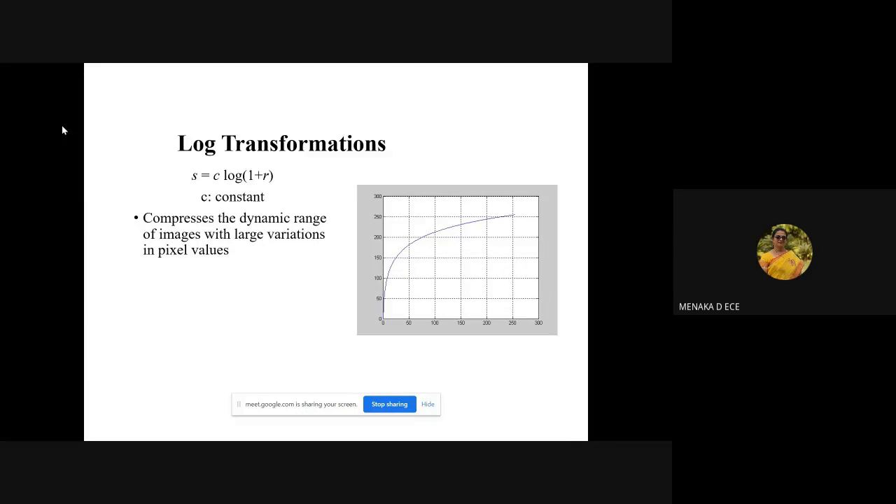
{"action": "key", "text": "right"}
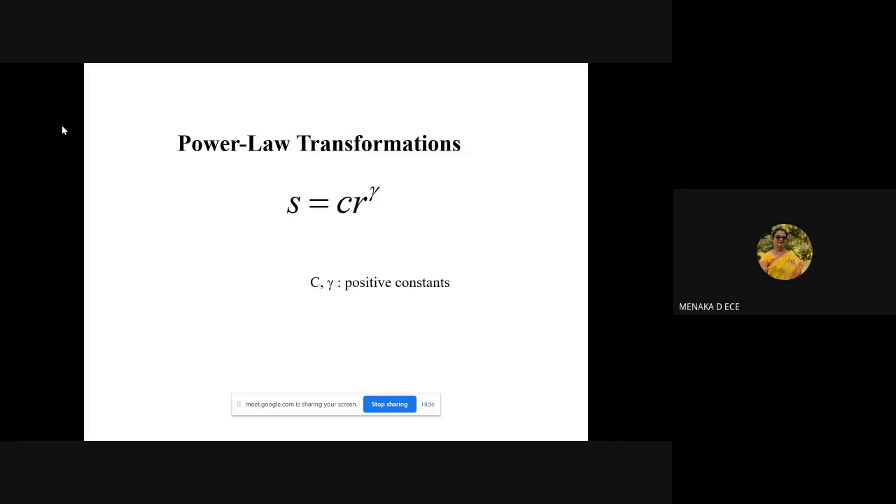